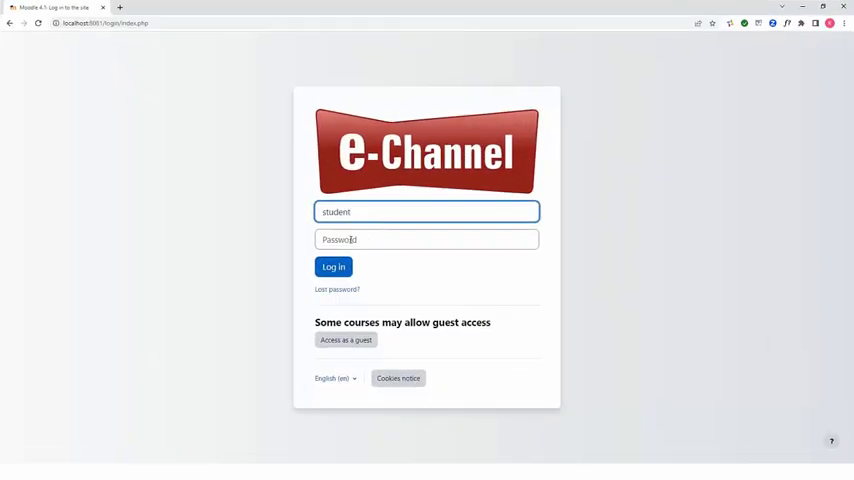
- Enter the student password and submit the login form
type("password")
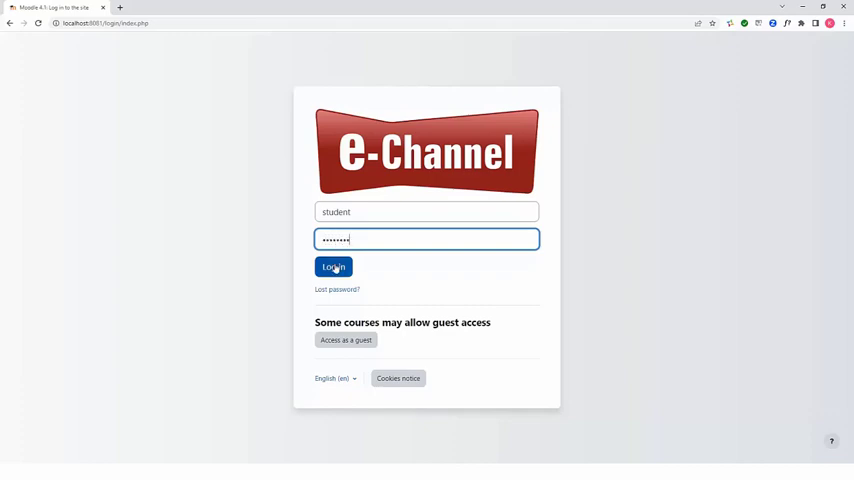
left_click(333, 267)
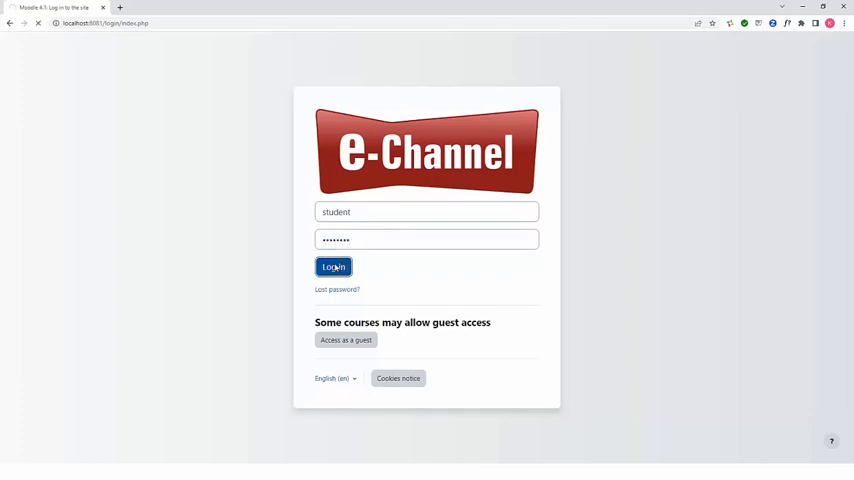
left_click(333, 266)
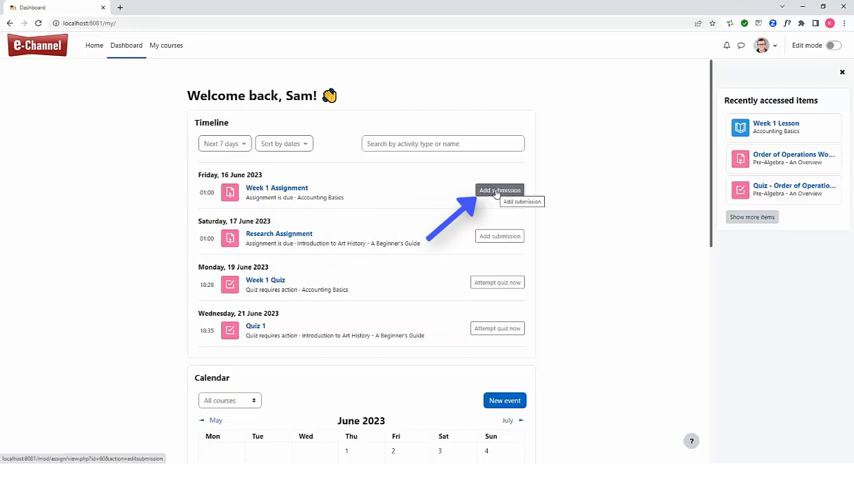
- Scroll the dashboard and expand Recently accessed items to show more entries
scroll("down", 3)
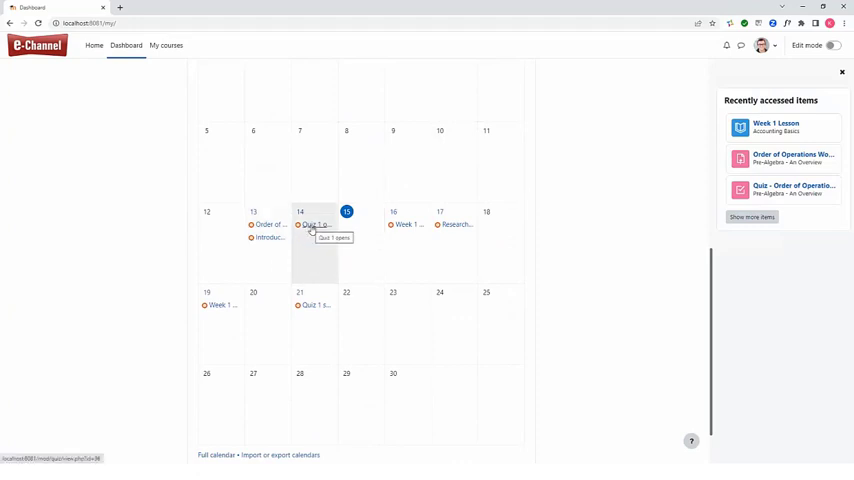
mouse_move(688, 143)
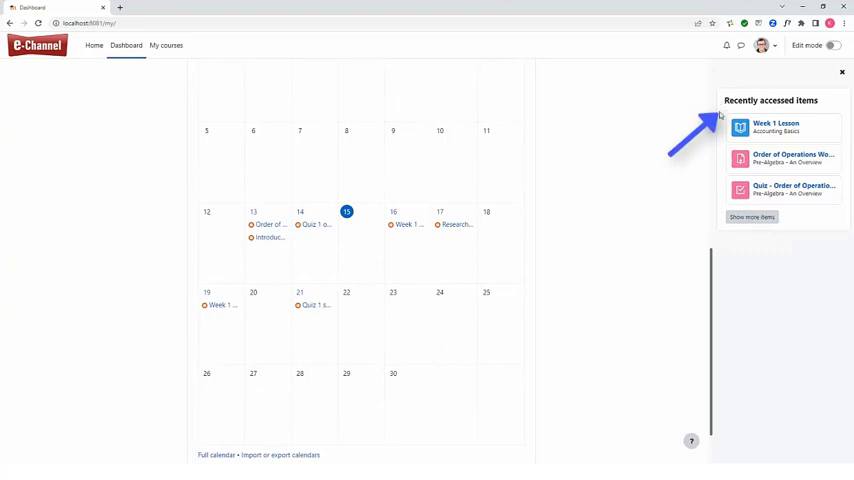
mouse_move(720, 195)
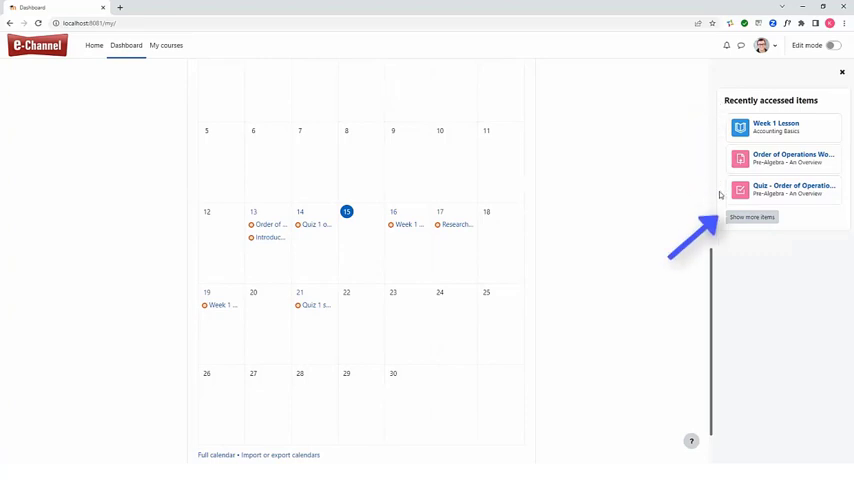
left_click(752, 217)
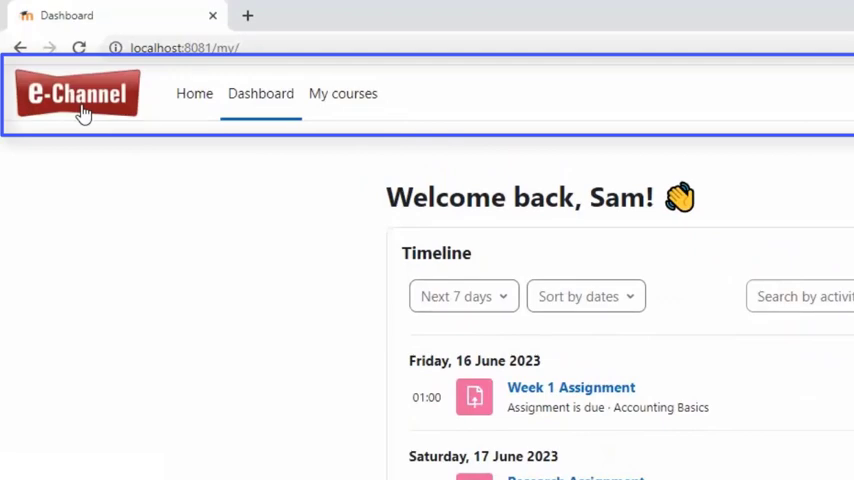
mouse_move(195, 93)
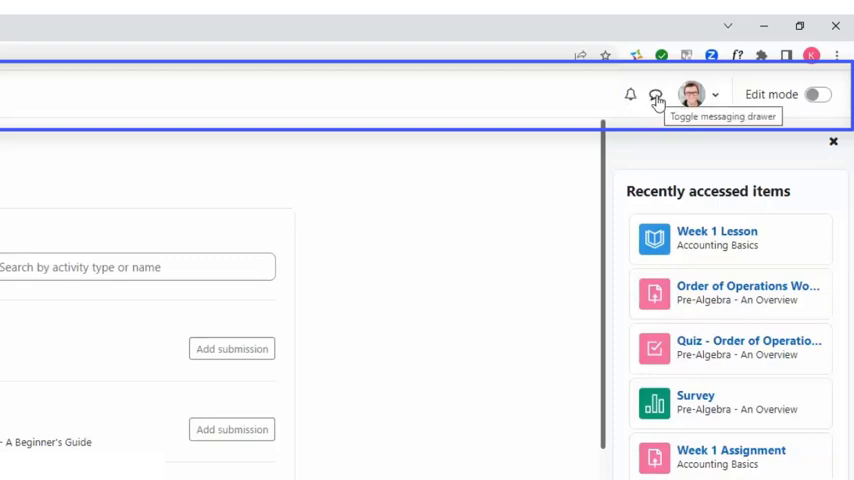
- Go to My courses to see the three enrolled courses
left_click(691, 93)
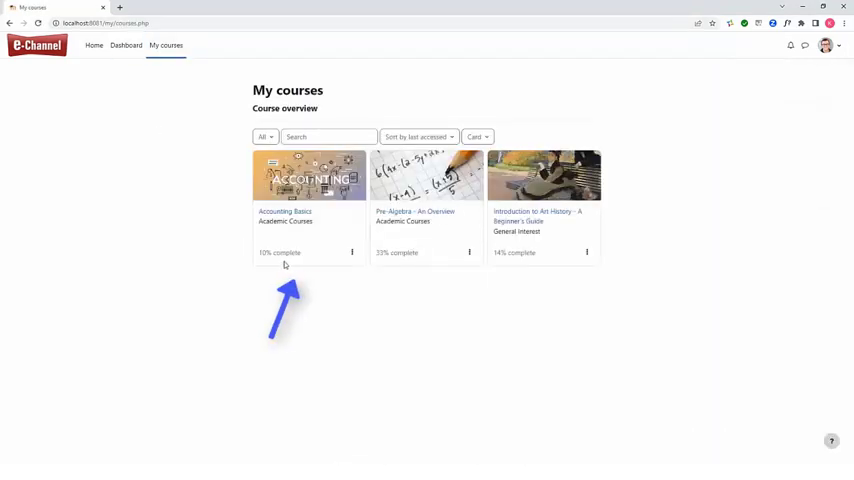
mouse_move(513, 266)
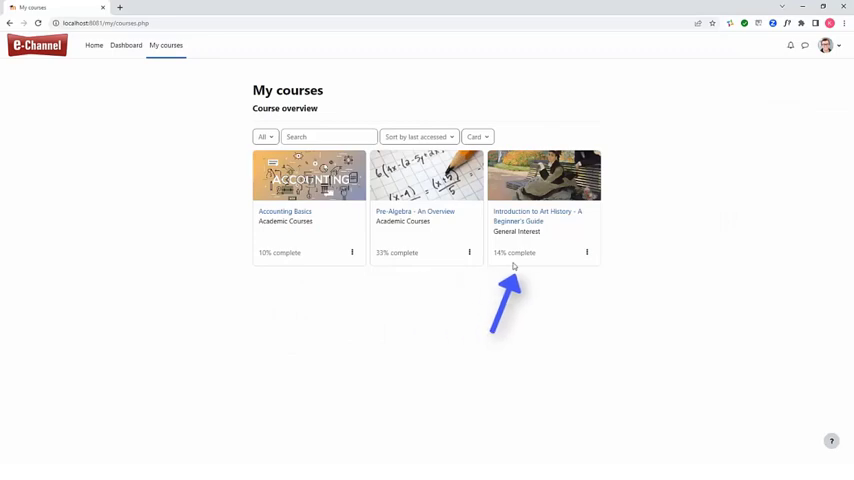
mouse_move(388, 322)
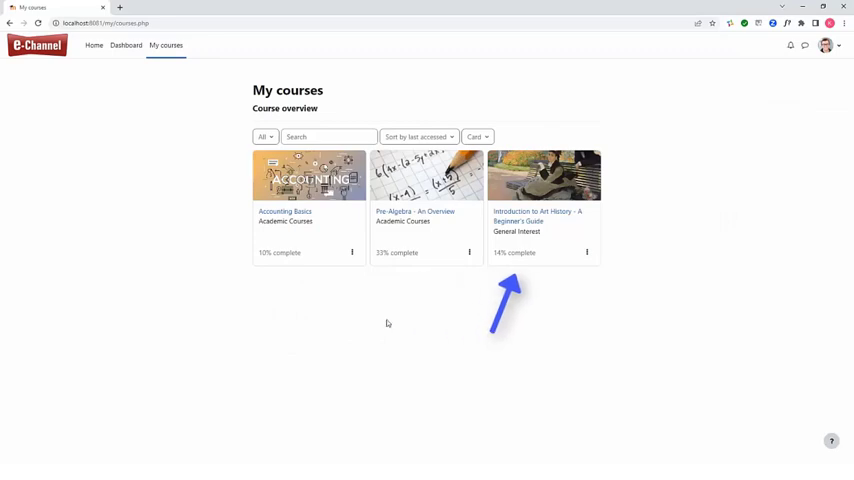
mouse_move(285, 211)
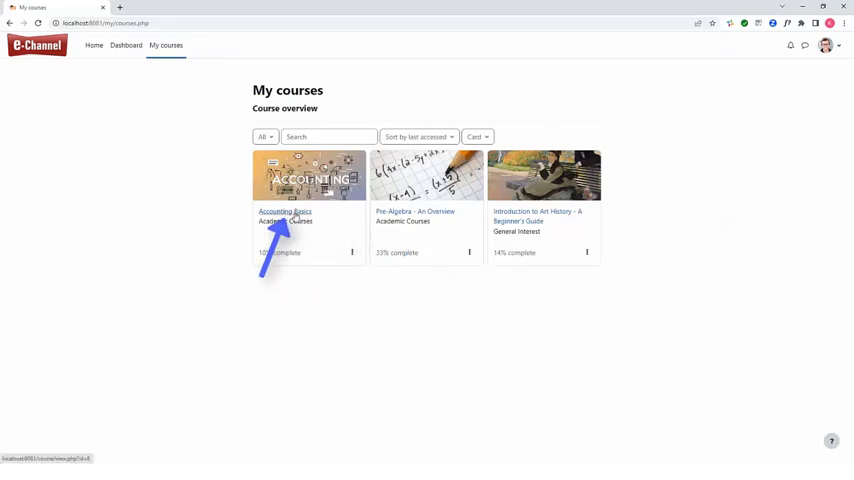
- Open the Accounting Basics course and dismiss its tour tip
left_click(285, 212)
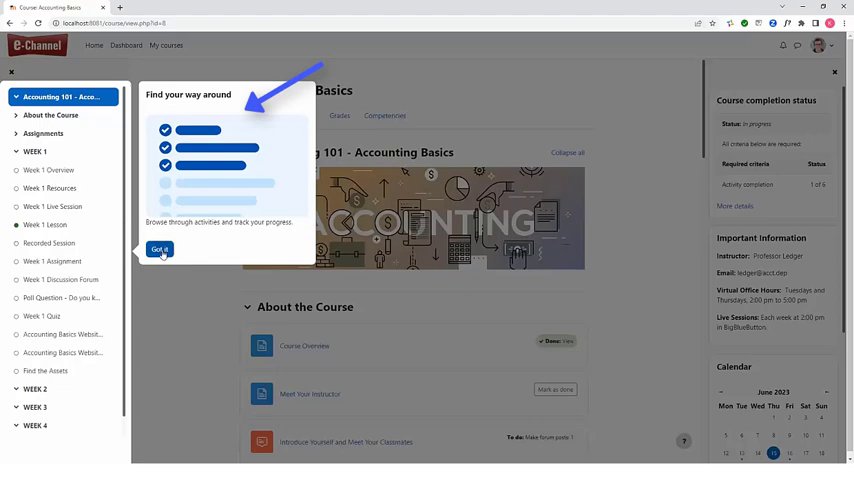
left_click(159, 249)
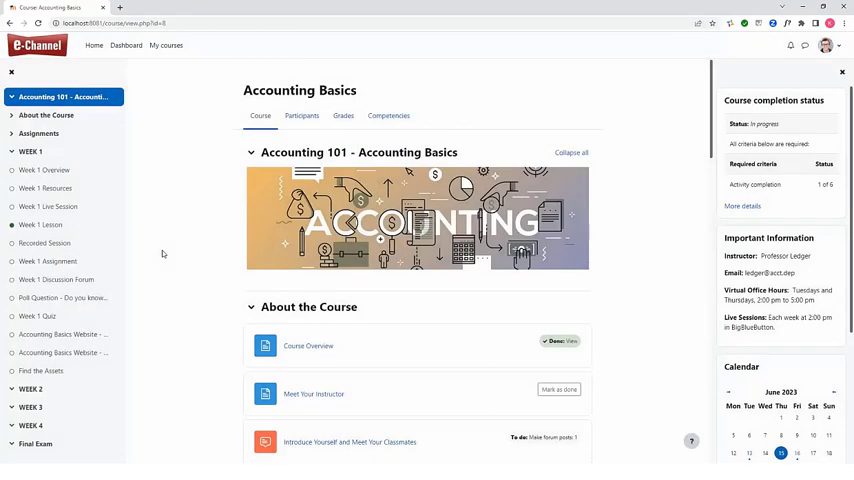
mouse_move(670, 432)
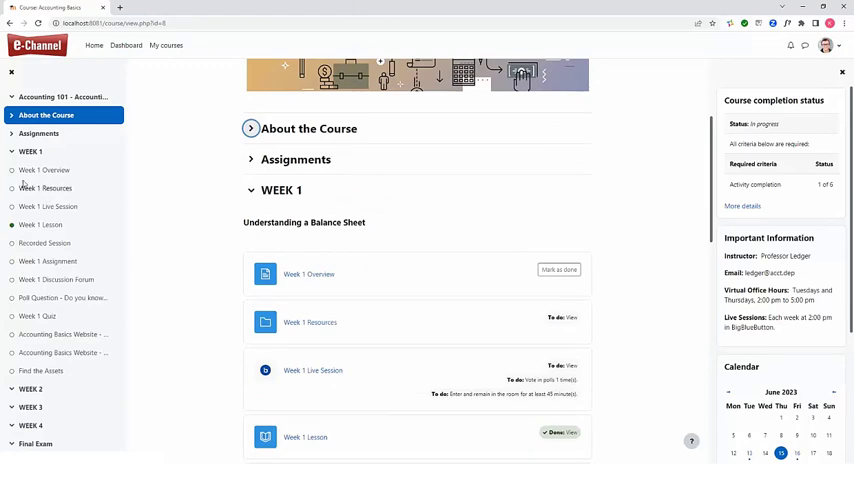
- Collapse WEEK 1 in the course index and collapse all course sections
left_click(30, 151)
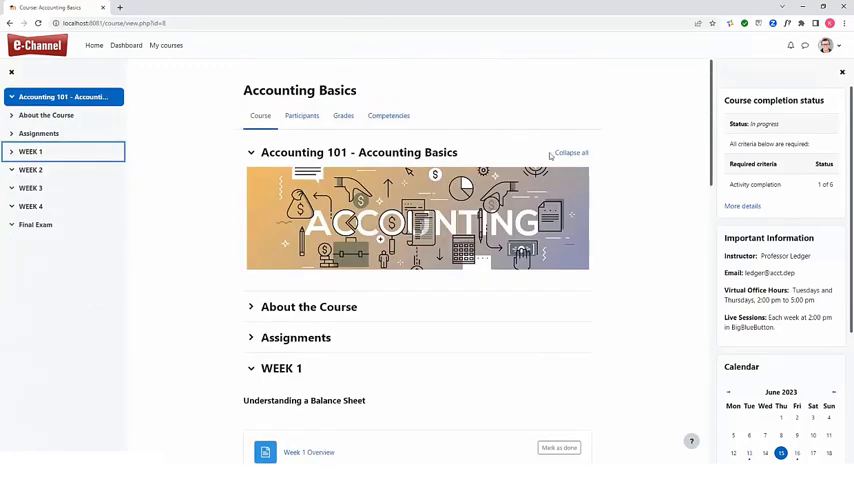
left_click(570, 152)
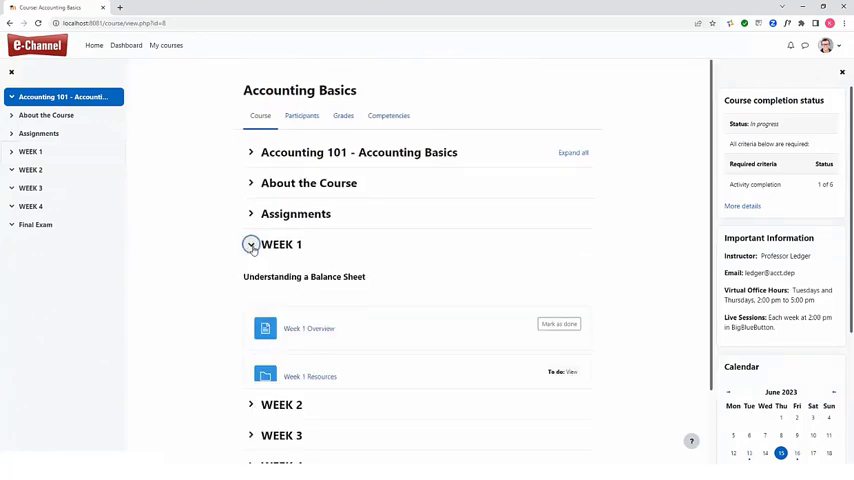
scroll("down", 3)
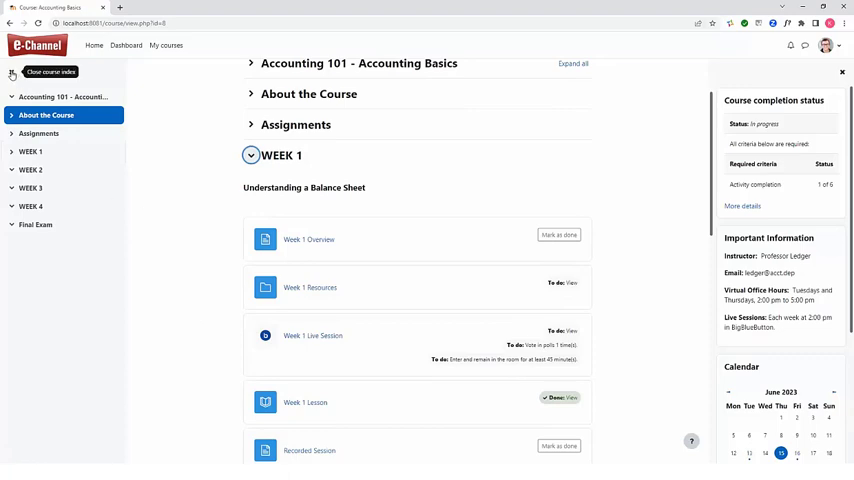
left_click(11, 75)
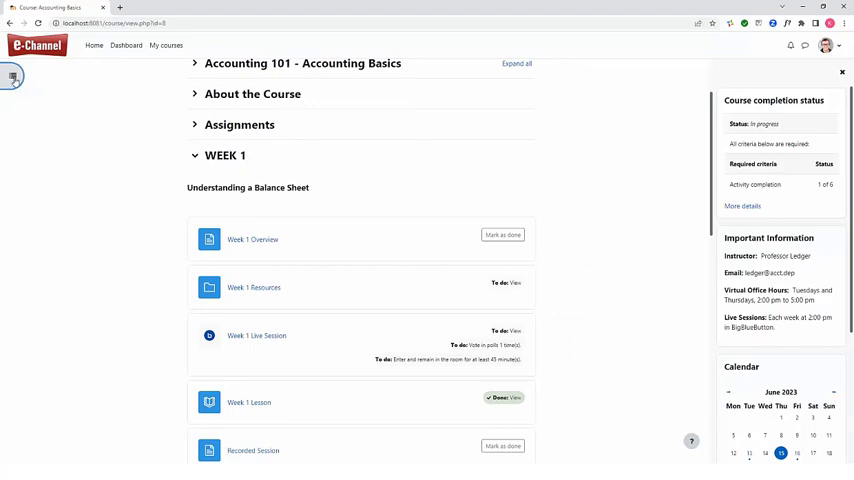
left_click(13, 76)
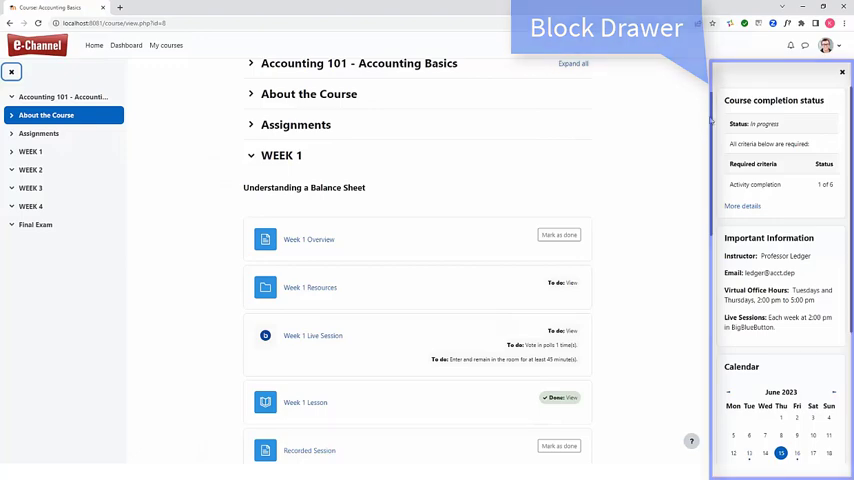
left_click(840, 75)
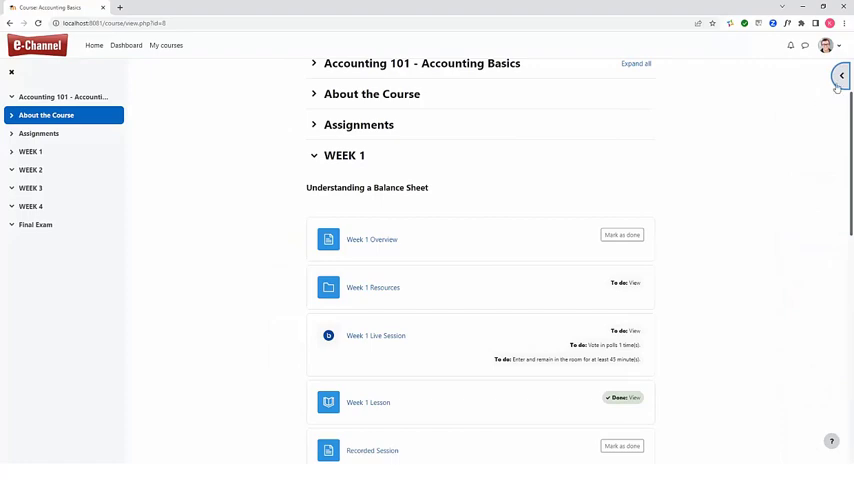
left_click(840, 76)
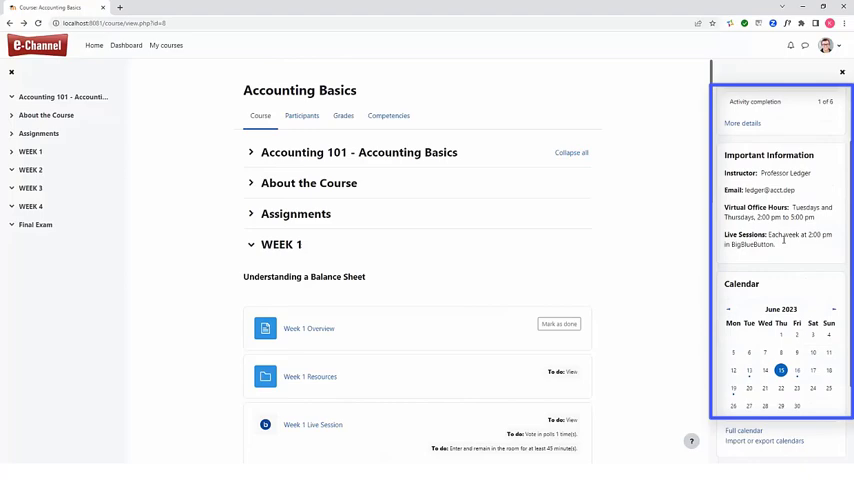
scroll("down", 3)
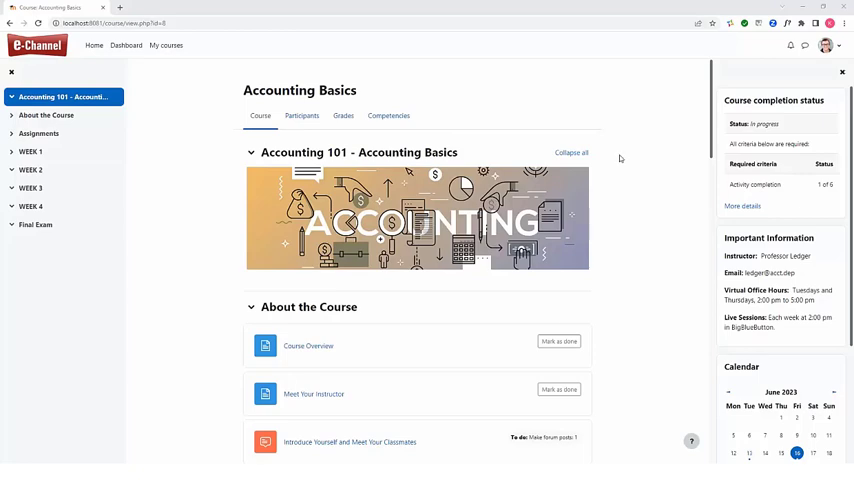
- Scroll the course page down to the Week 1 section's activities
scroll("down", 3)
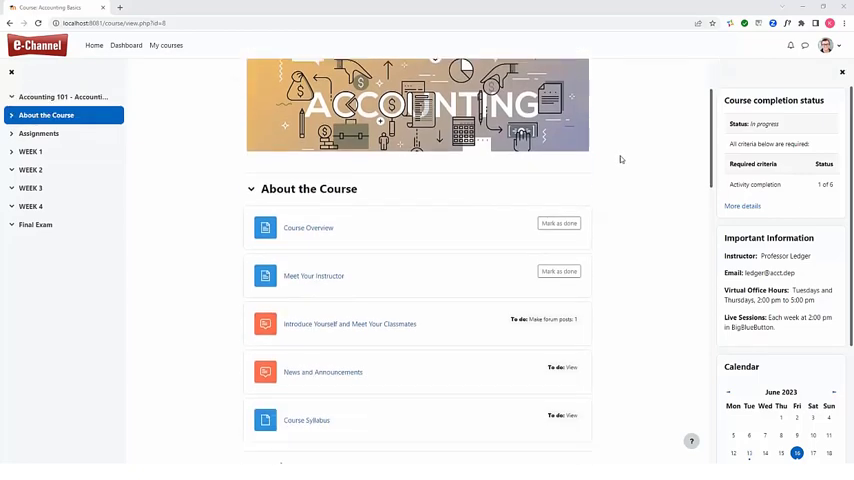
scroll("down", 3)
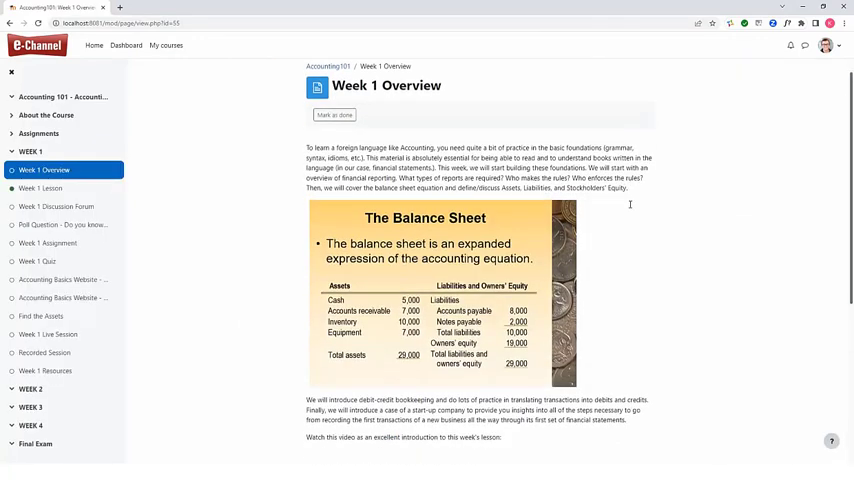
scroll("down", 3)
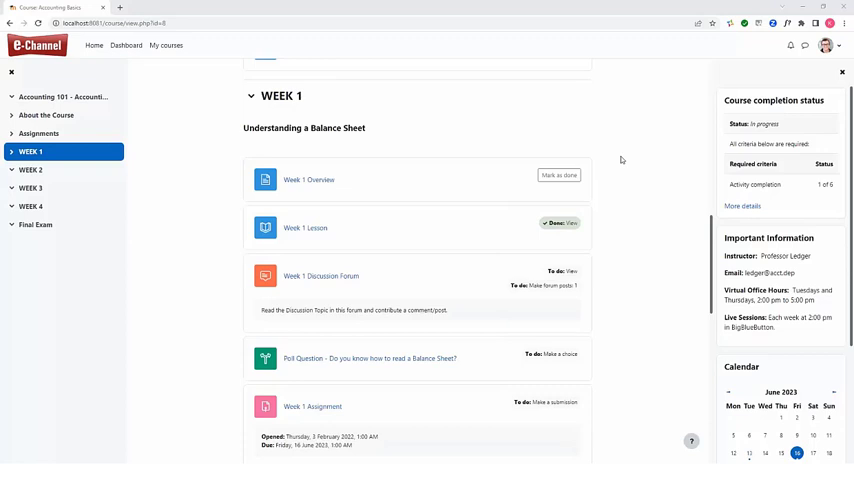
mouse_move(559, 175)
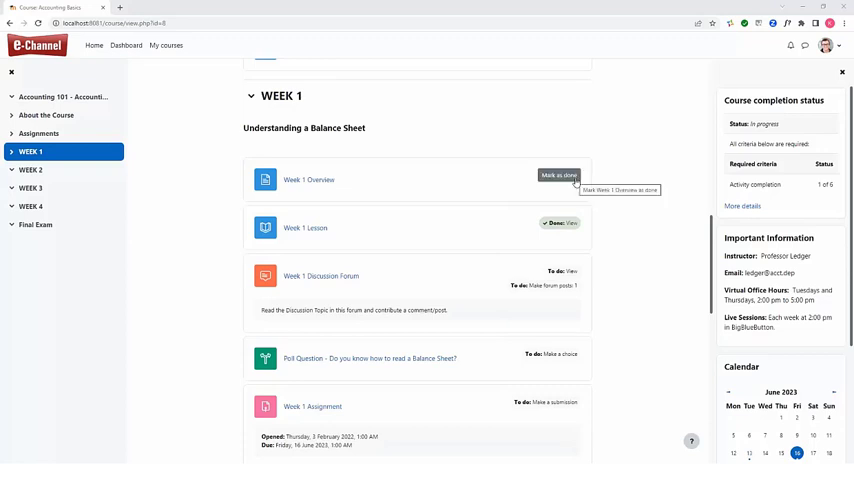
- Mark Week 1 Overview as done and expand WEEK 1 in the course index
left_click(559, 175)
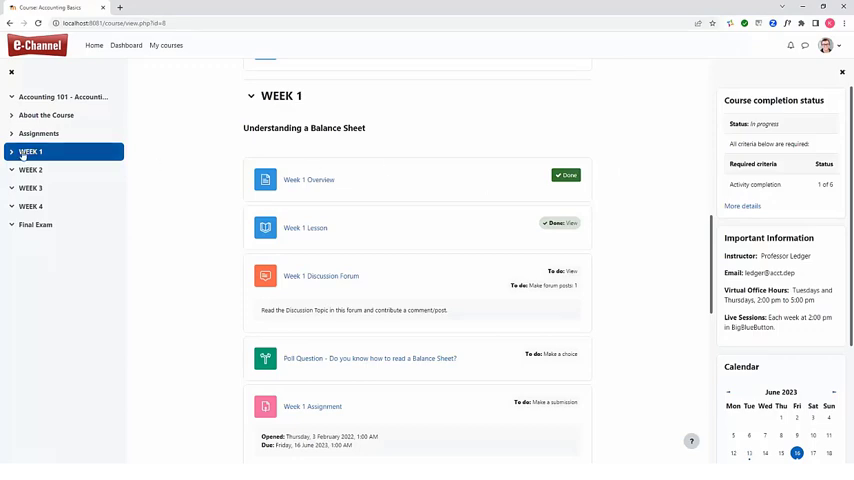
left_click(29, 151)
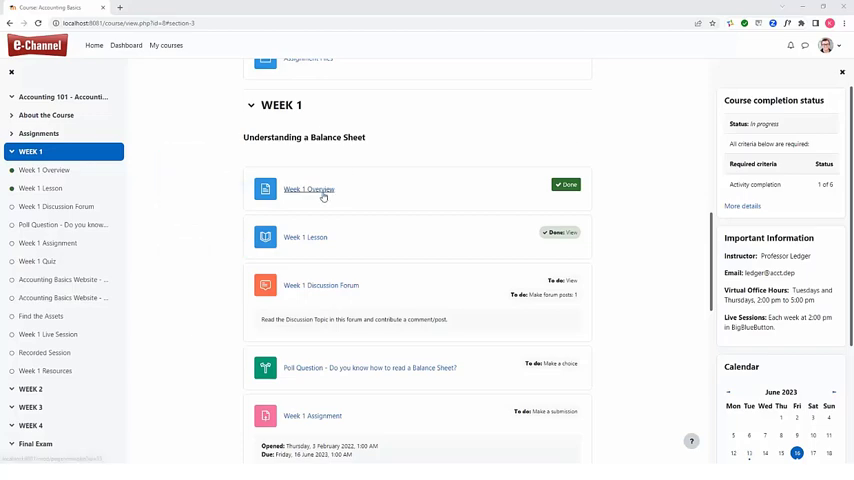
- Open the Week 1 Overview page and scroll through to its introductory video
left_click(309, 189)
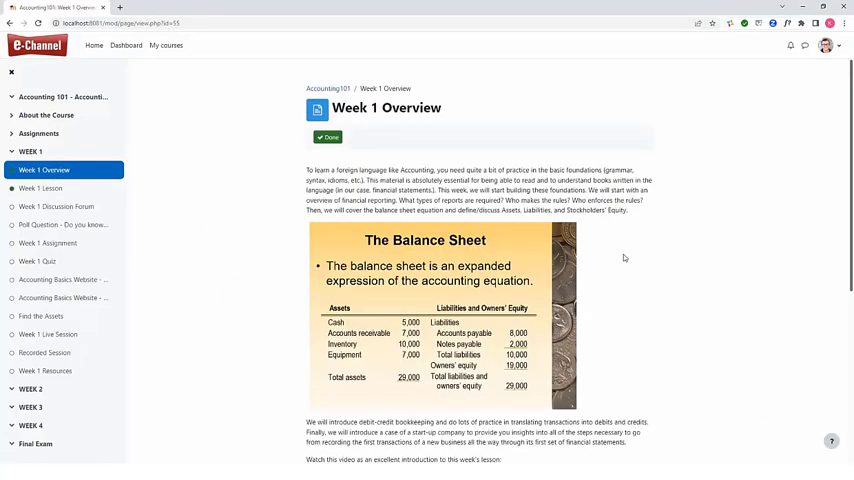
scroll("down", 3)
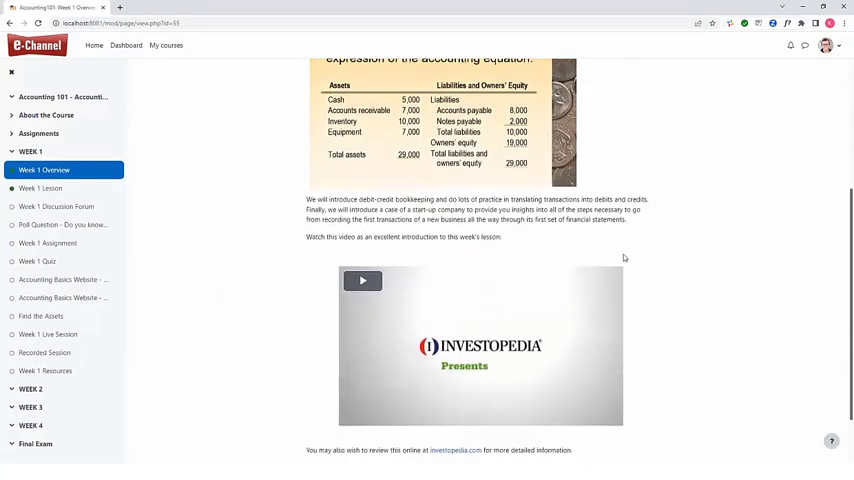
scroll("down", 3)
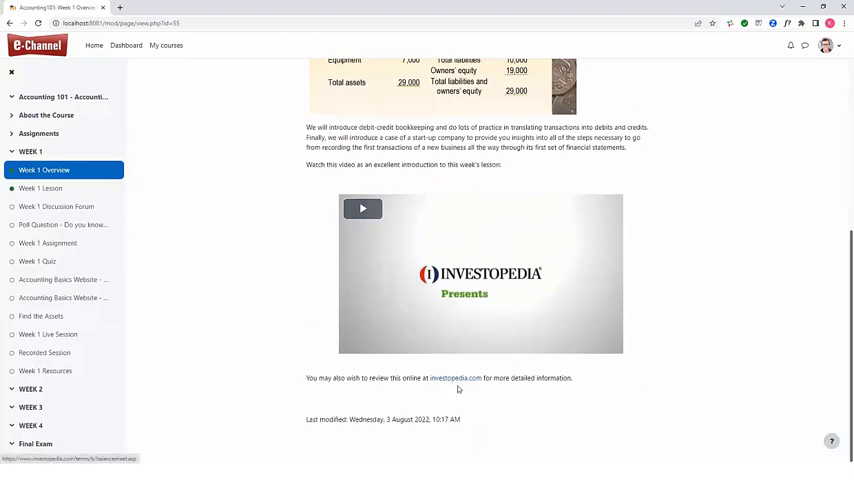
mouse_move(143, 302)
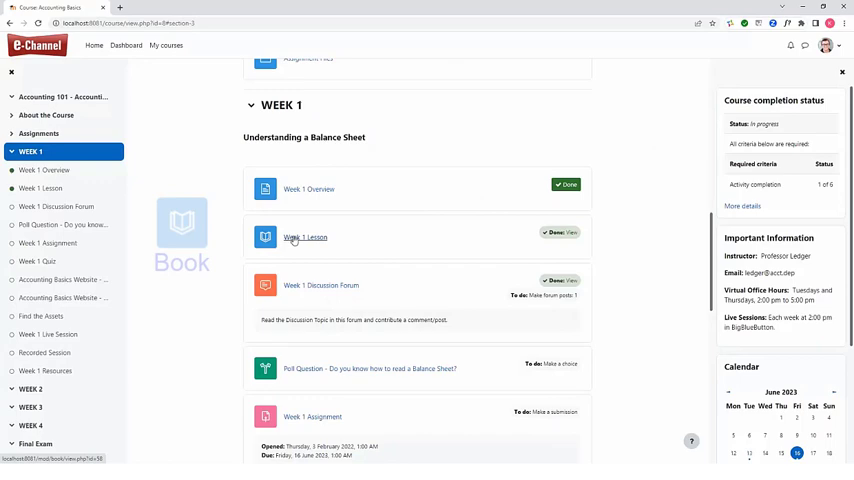
mouse_move(305, 237)
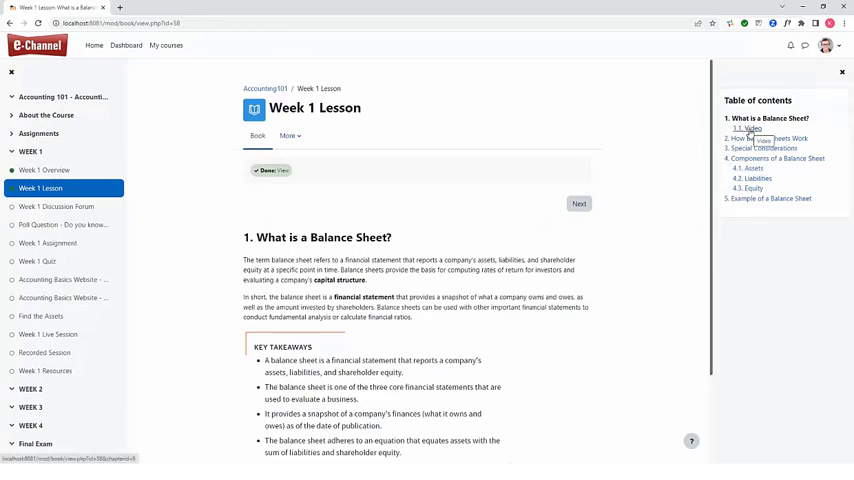
- View the Video and How Balance Sheets Work chapters, then return to Week 1
left_click(751, 129)
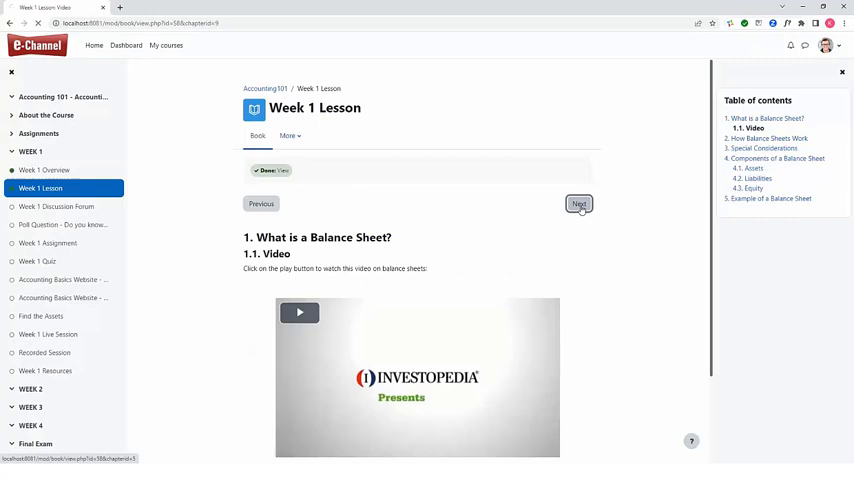
left_click(579, 204)
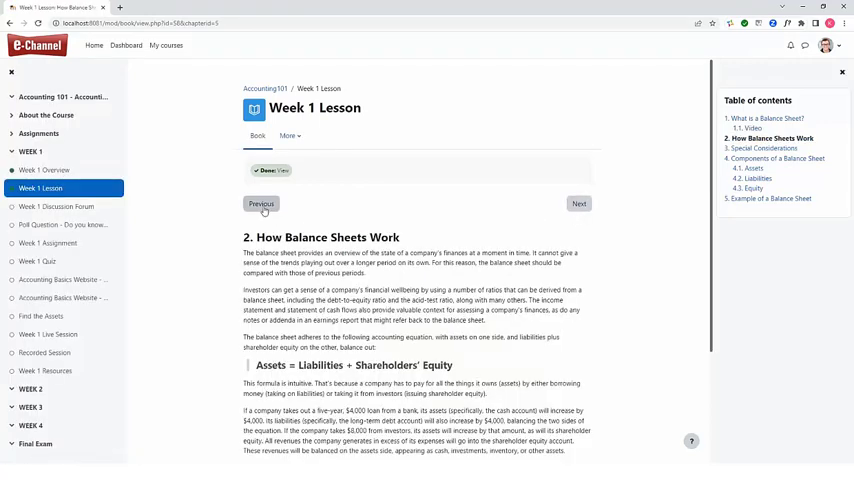
left_click(261, 204)
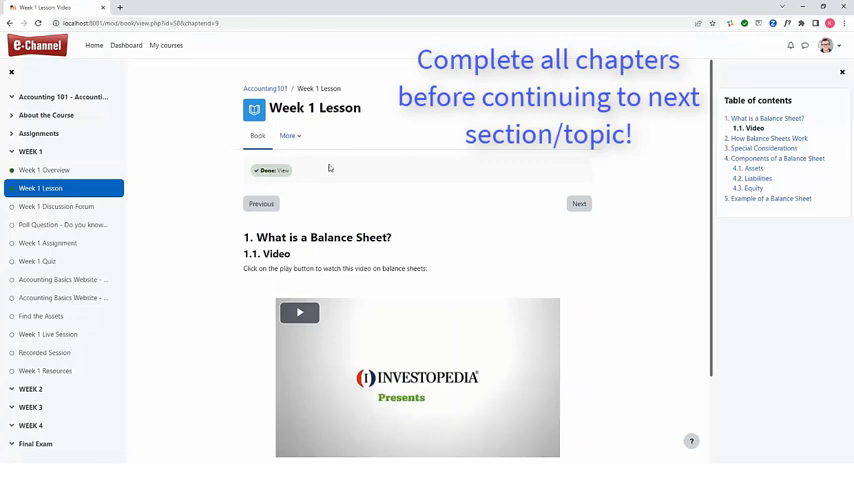
left_click(289, 135)
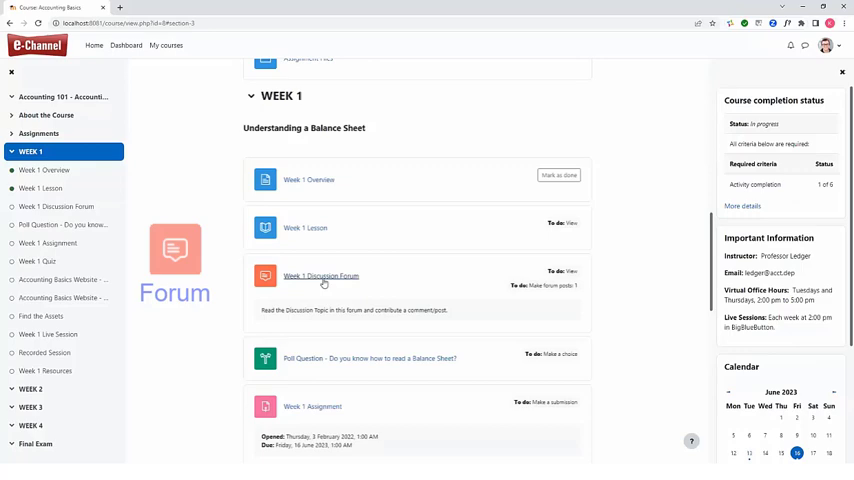
- Open the Week 1 Discussion Forum topic and start a reply
left_click(320, 276)
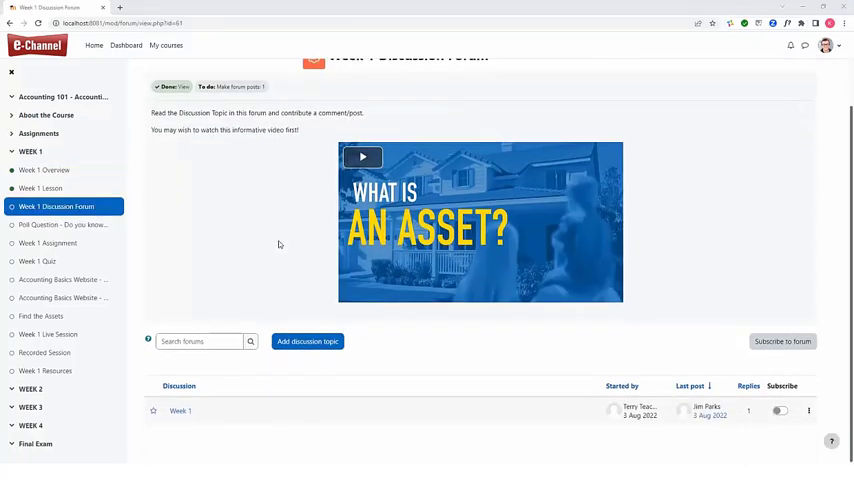
left_click(180, 411)
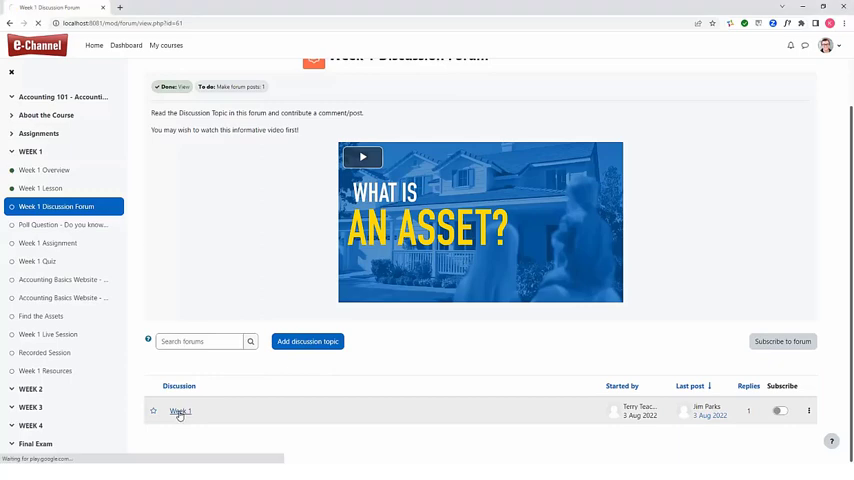
left_click(180, 411)
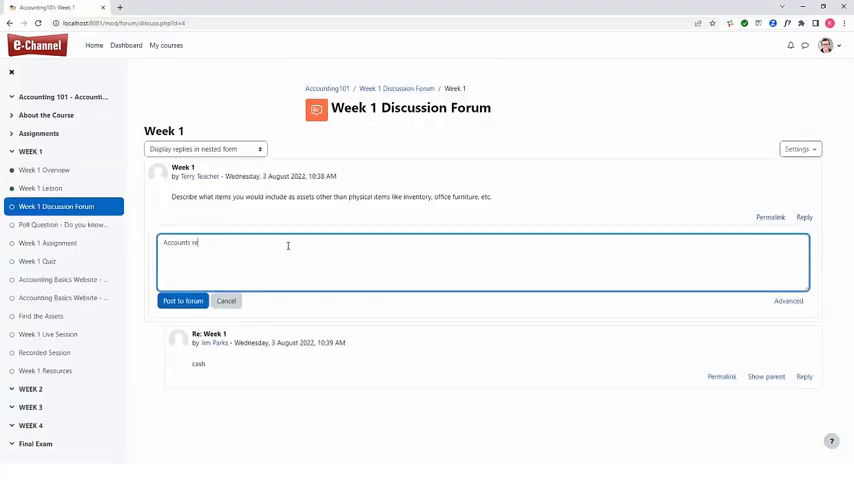
left_click(183, 300)
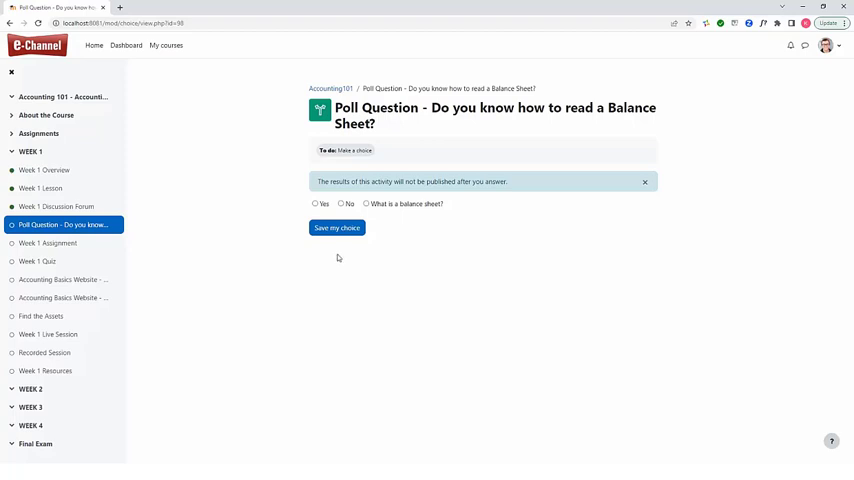
- Answer the Week 1 poll Yes, save the choice, and return to the course page
left_click(315, 204)
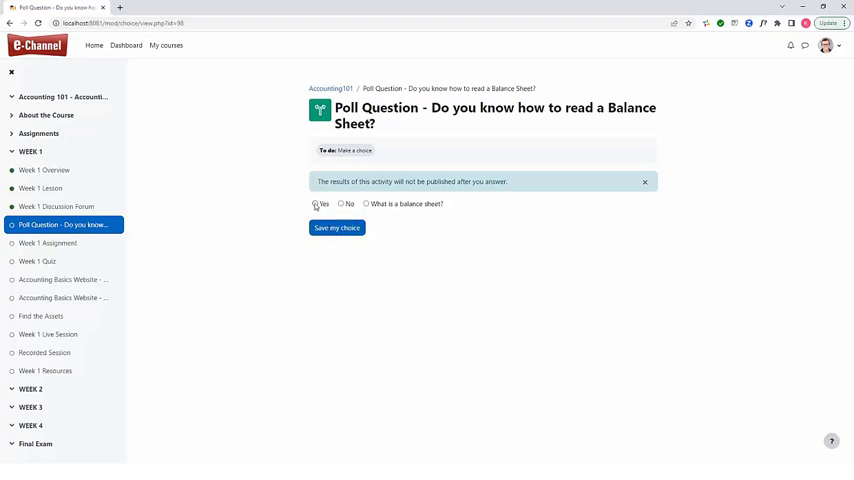
left_click(314, 203)
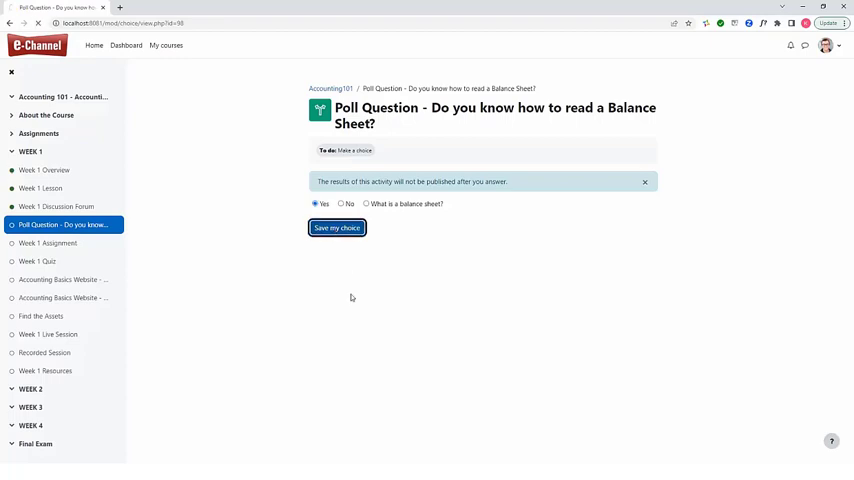
left_click(337, 227)
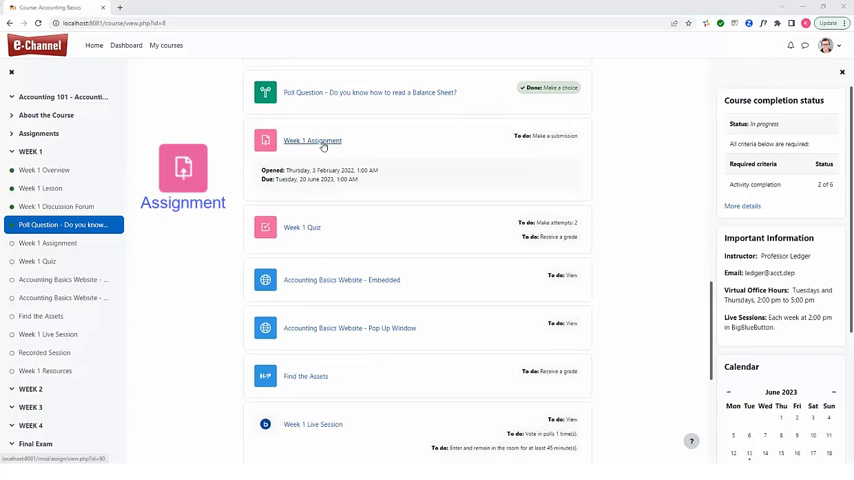
- Submit Week 1 Assignment with a balance sheet description and spreadsheet, then return to Accounting101
left_click(312, 140)
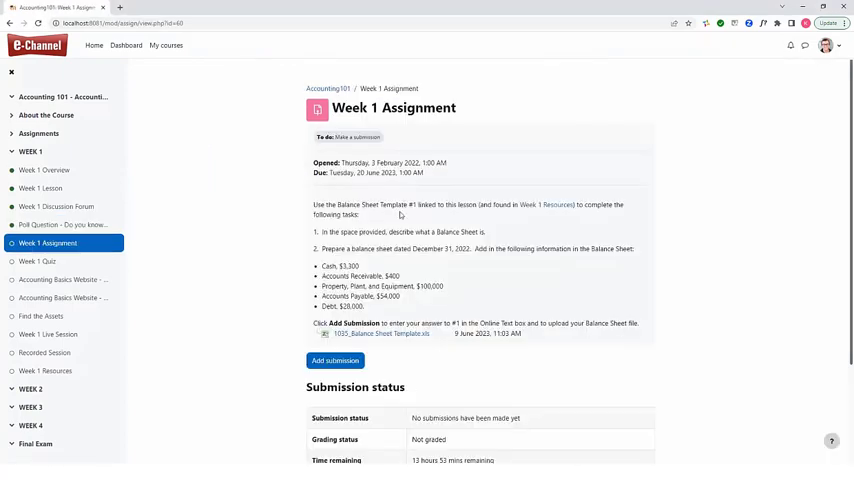
mouse_move(383, 317)
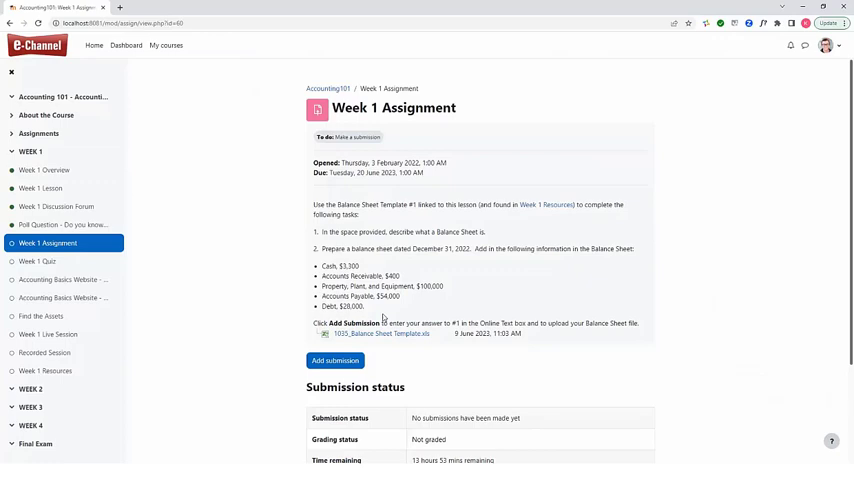
left_click(335, 361)
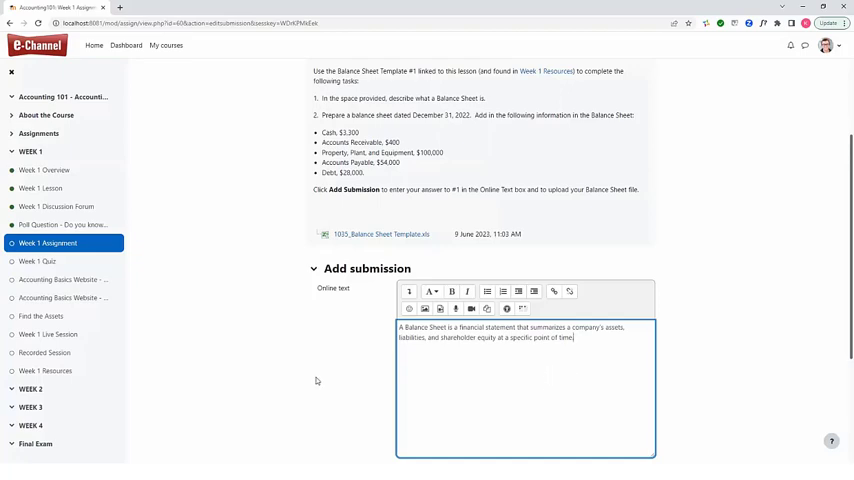
scroll("down", 3)
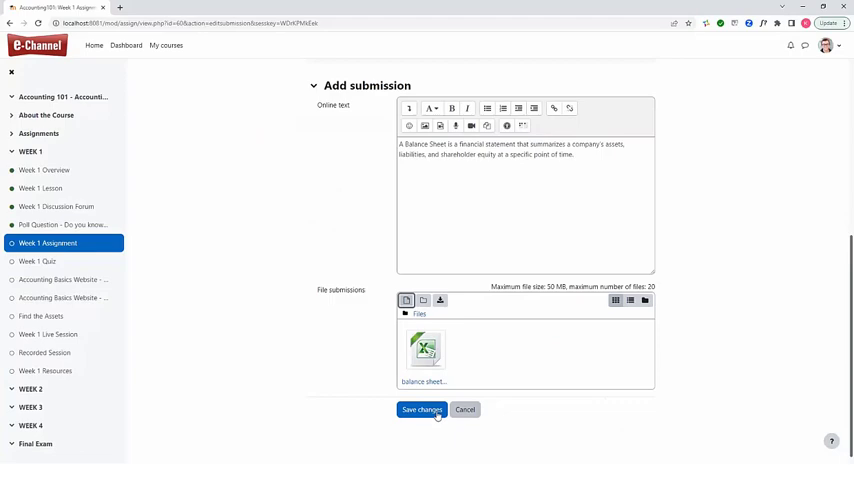
left_click(421, 409)
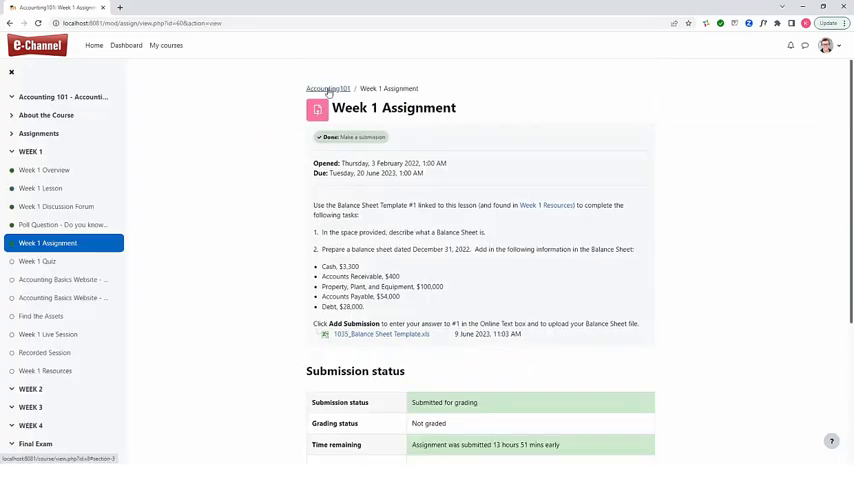
left_click(328, 88)
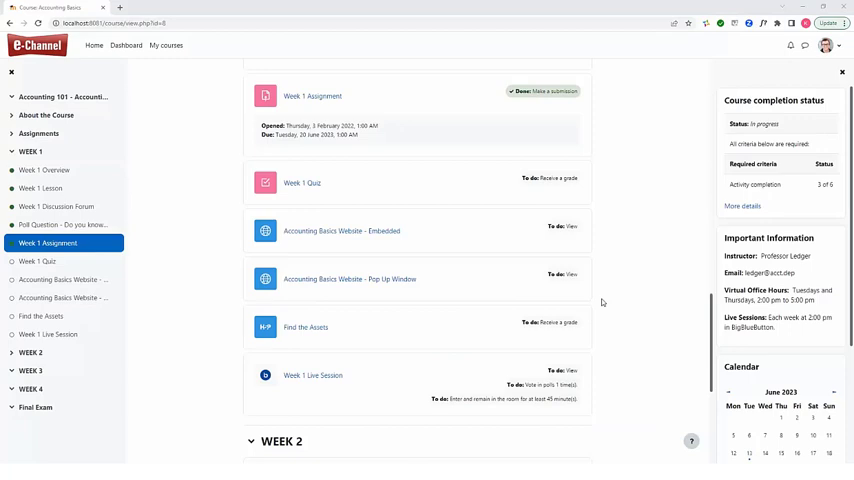
- Answer Week 1 Quiz: Income Statement, True, then match the Current Assets statement
left_click(301, 183)
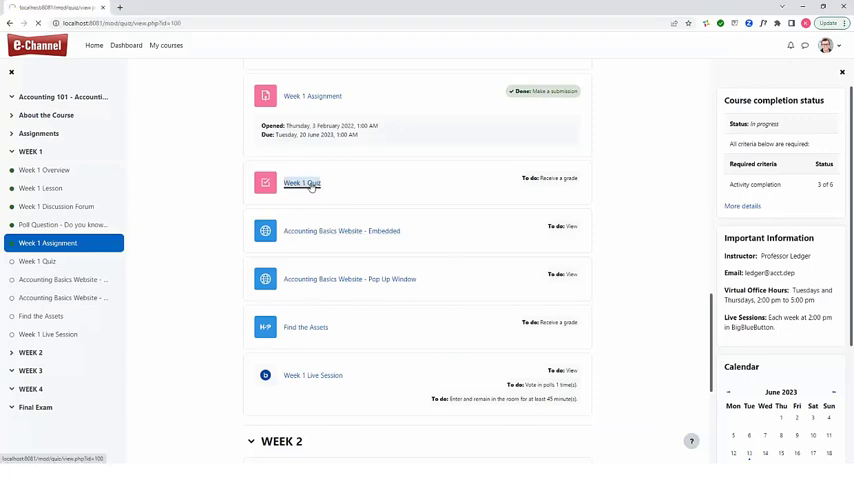
left_click(301, 183)
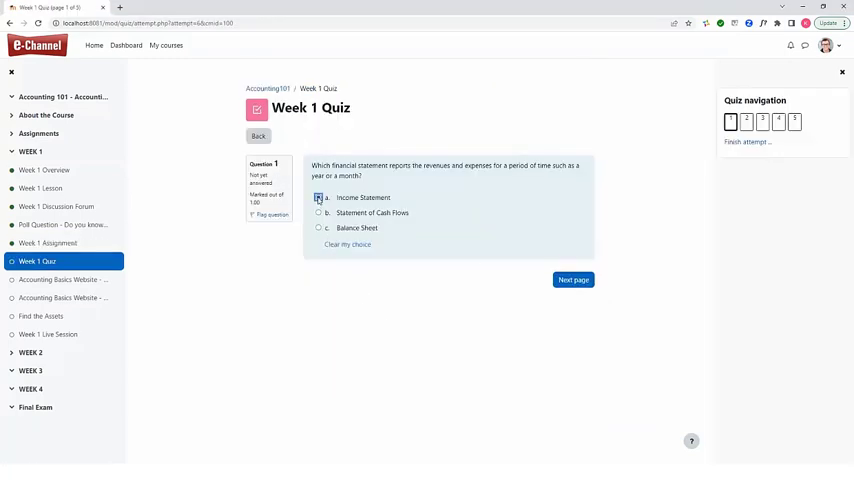
left_click(573, 279)
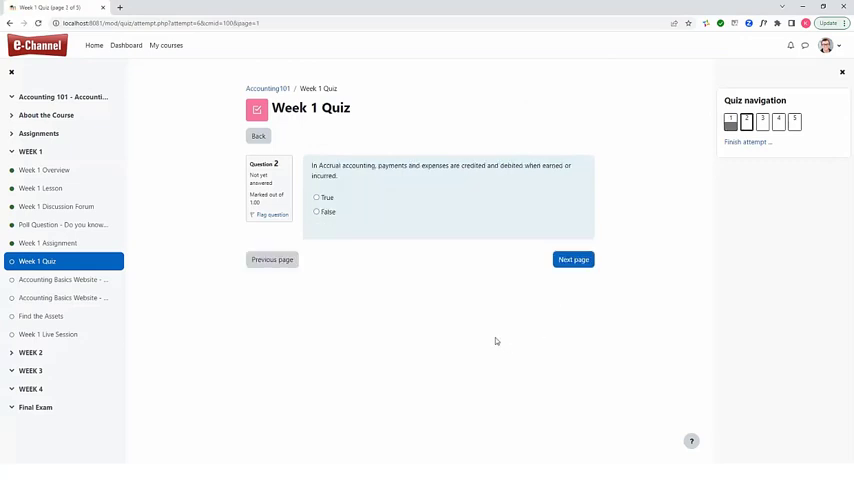
left_click(316, 197)
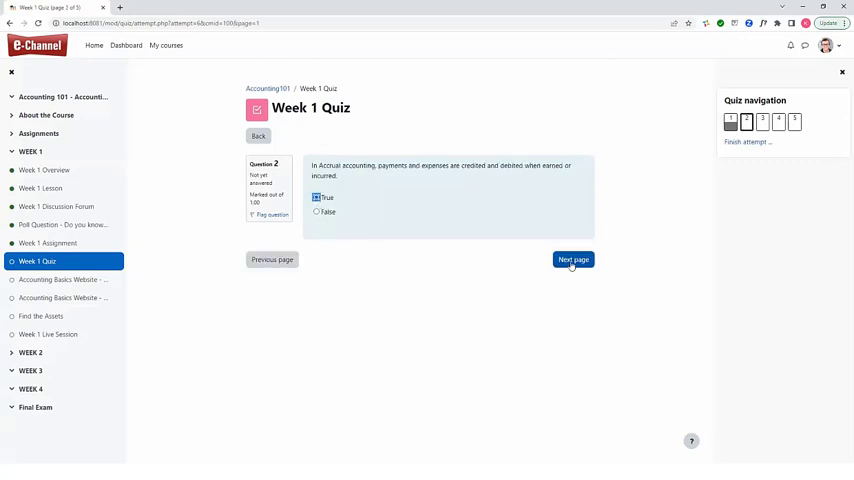
left_click(572, 259)
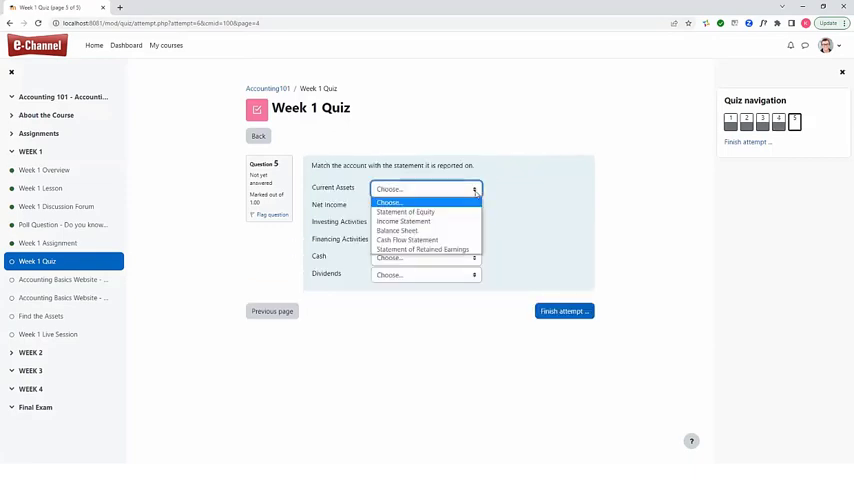
left_click(564, 311)
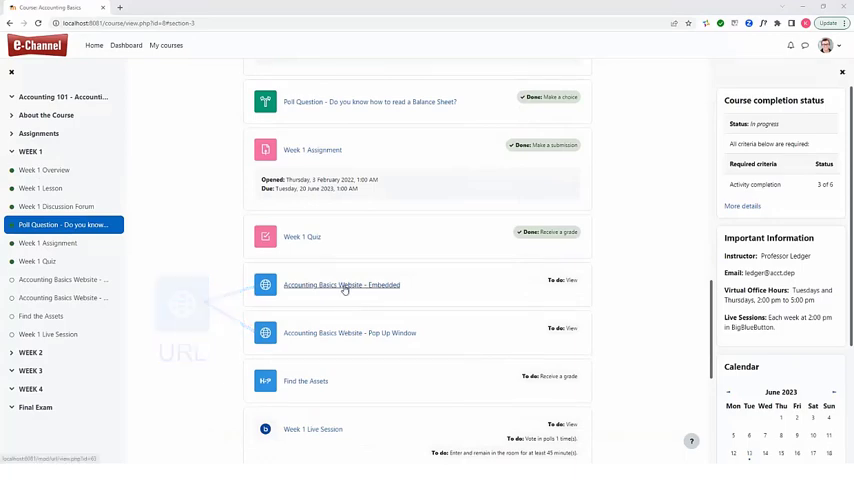
- View the embedded Accounting Basics website page
left_click(341, 285)
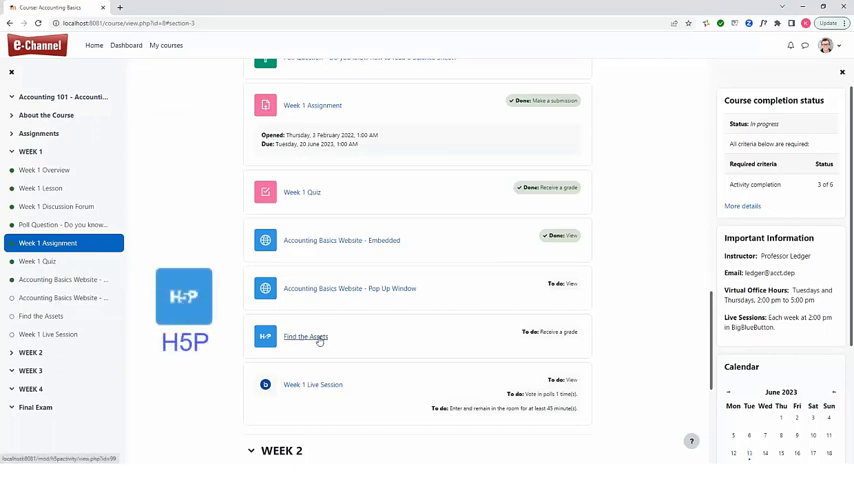
- Complete Find the Assets by picking all six assets for a 6/6 score
left_click(305, 336)
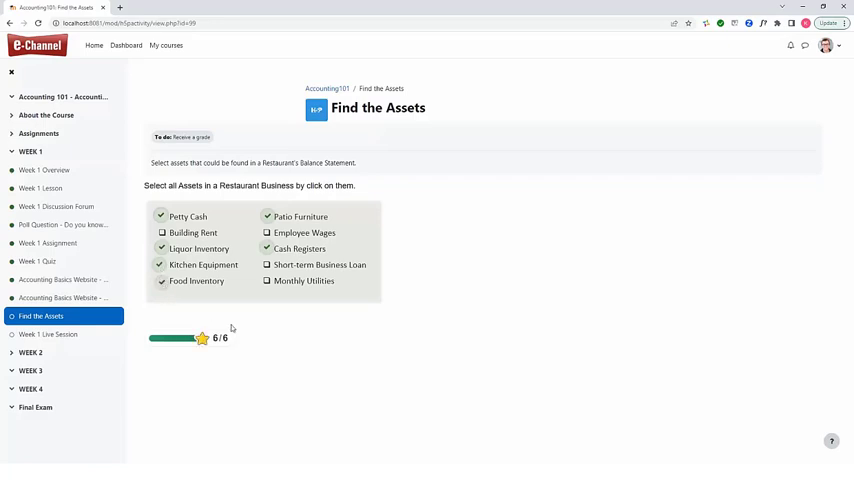
mouse_move(267, 333)
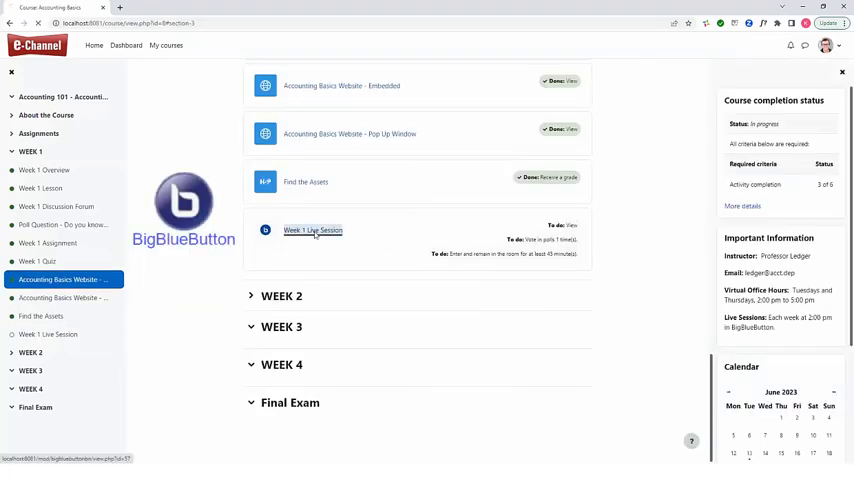
- View the Week 1 Live Session page, then return to Accounting101 course home
left_click(312, 230)
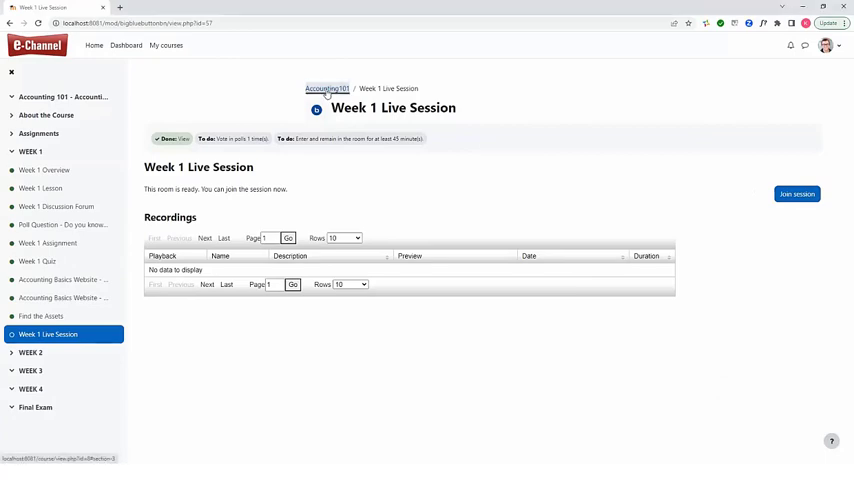
left_click(327, 88)
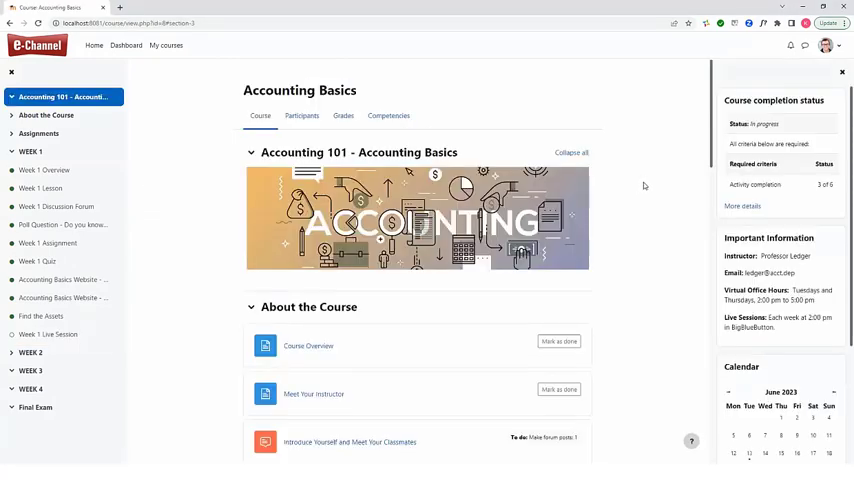